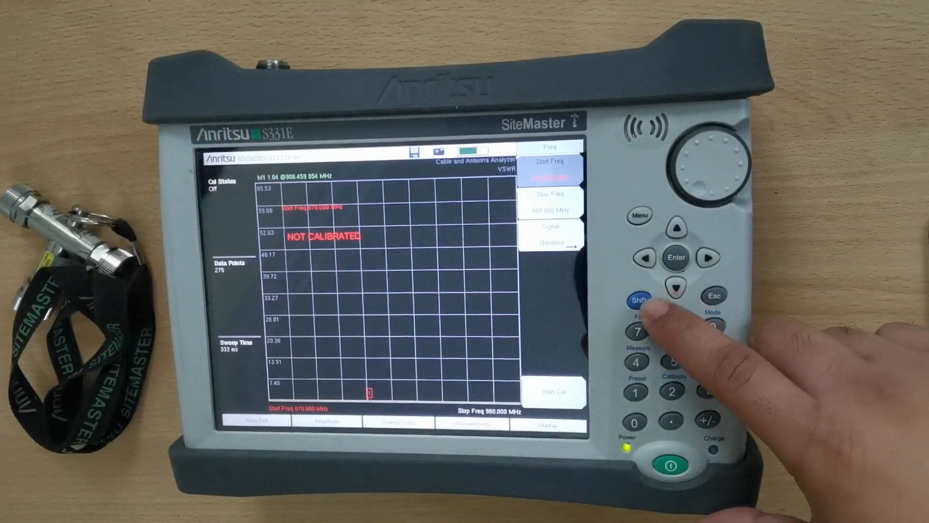
Open the System settings with Shift plus the 8 key
click(638, 299)
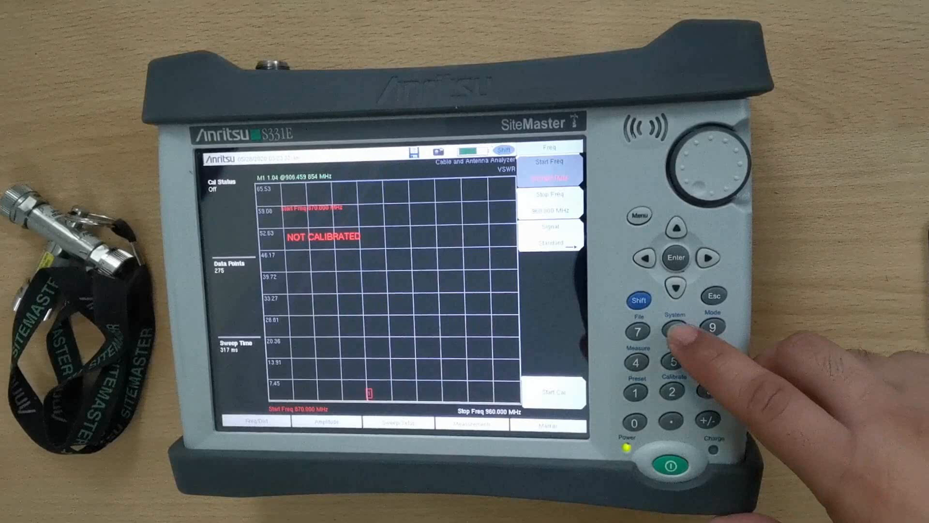
click(674, 329)
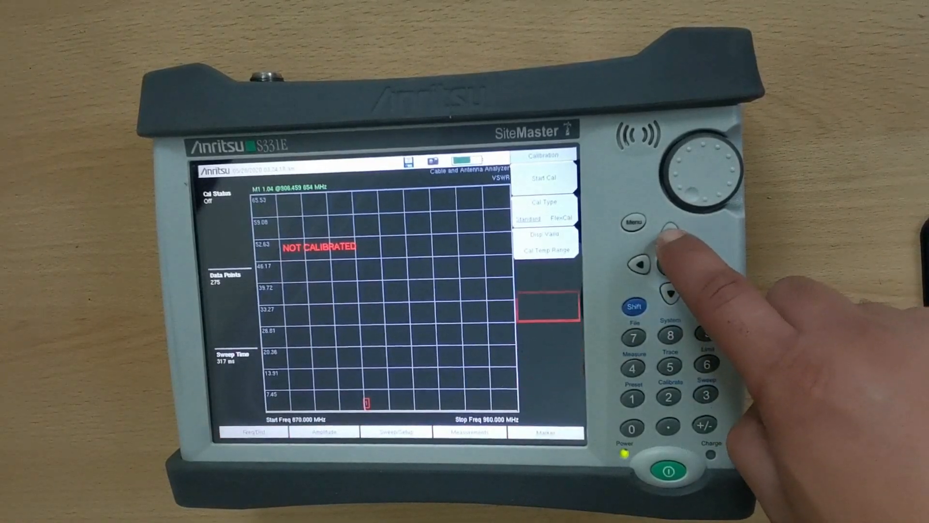
Move up to the previous option in the Calibration menu
click(671, 234)
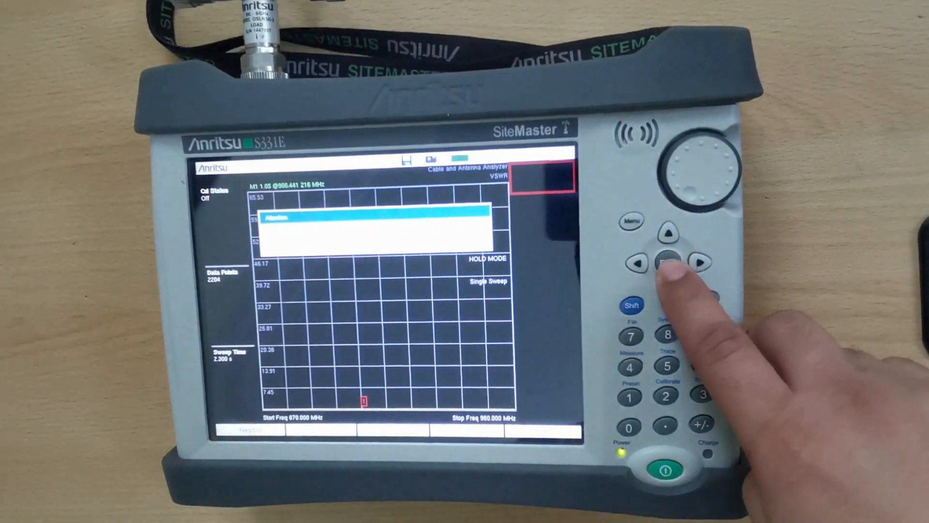
Acknowledge the Attention prompt with the load standard connected
click(665, 263)
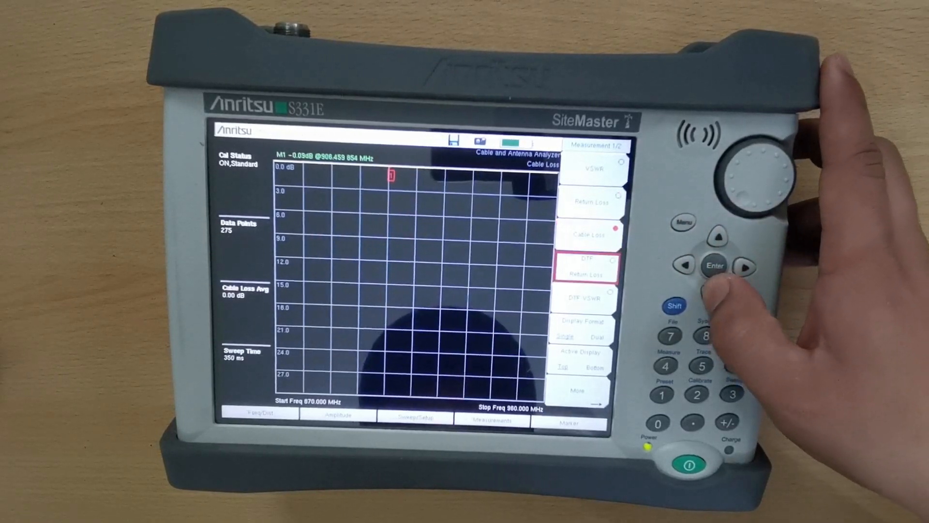
Select DTF VSWR as the active measurement
click(585, 267)
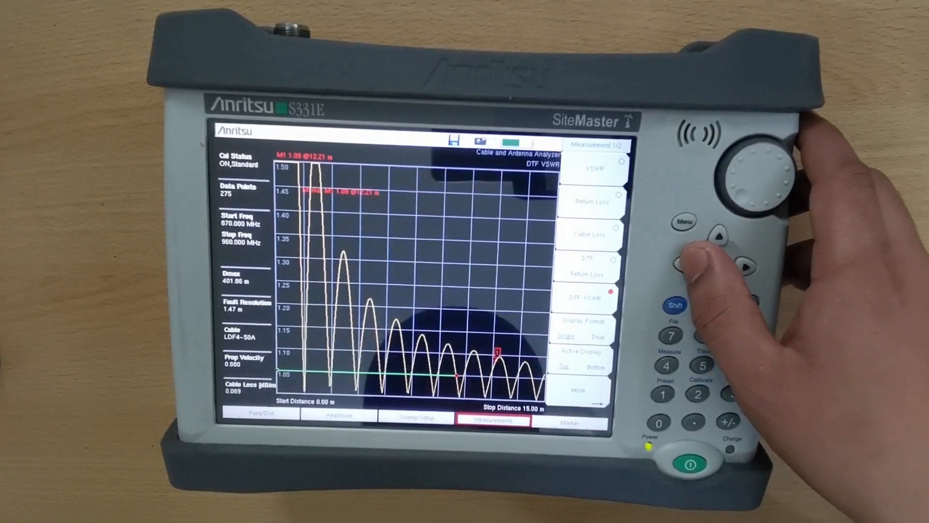
click(571, 421)
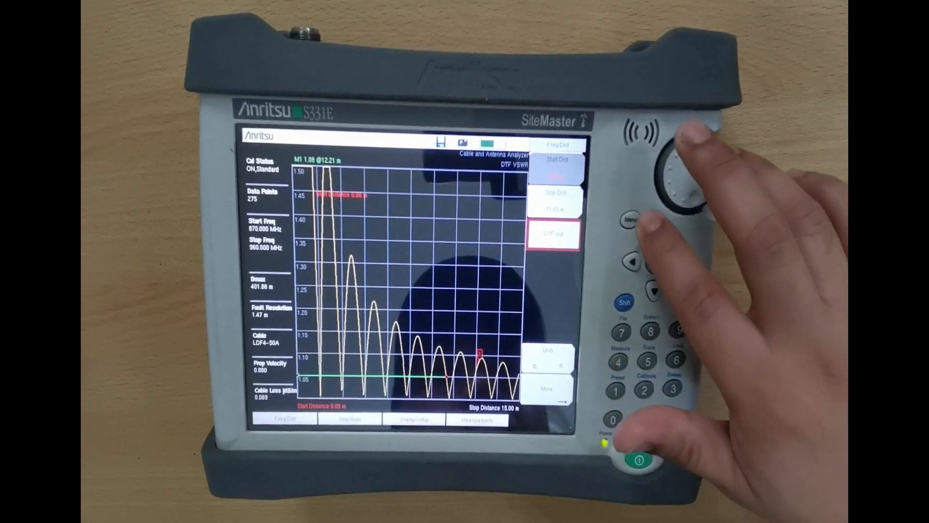
Open the cable list and page down through the cable entries
click(555, 235)
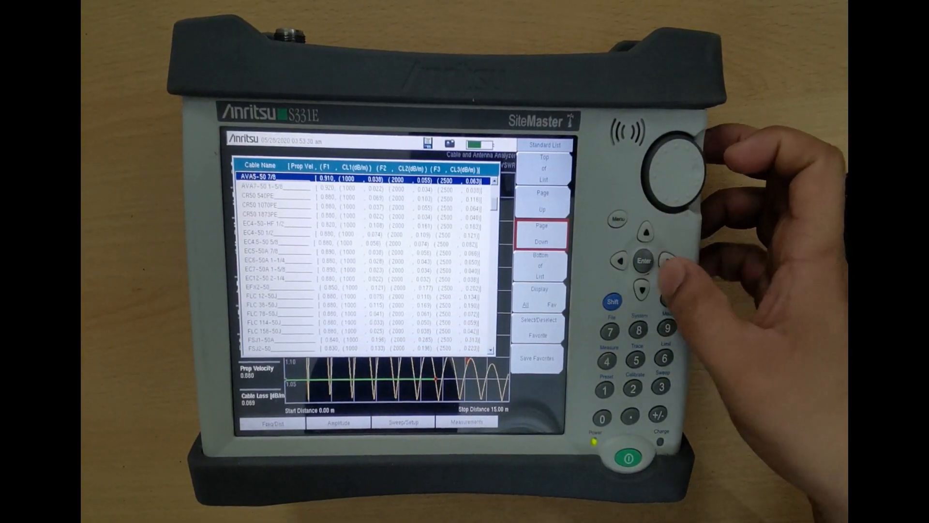
click(643, 260)
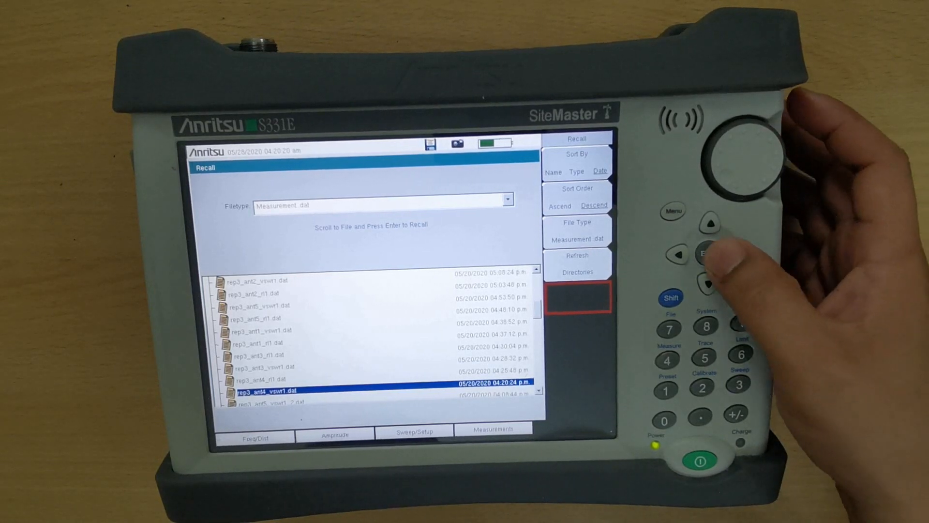
Recall the rep3_ant4_vswr1.dat VSWR measurement file
key(Enter)
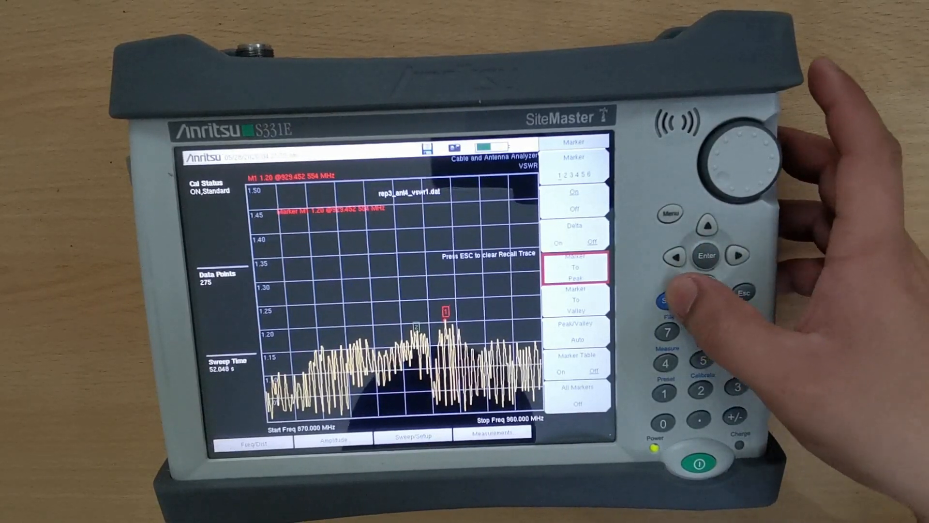
Open the Limit menu and move up to Multi-Segment Edit
click(668, 300)
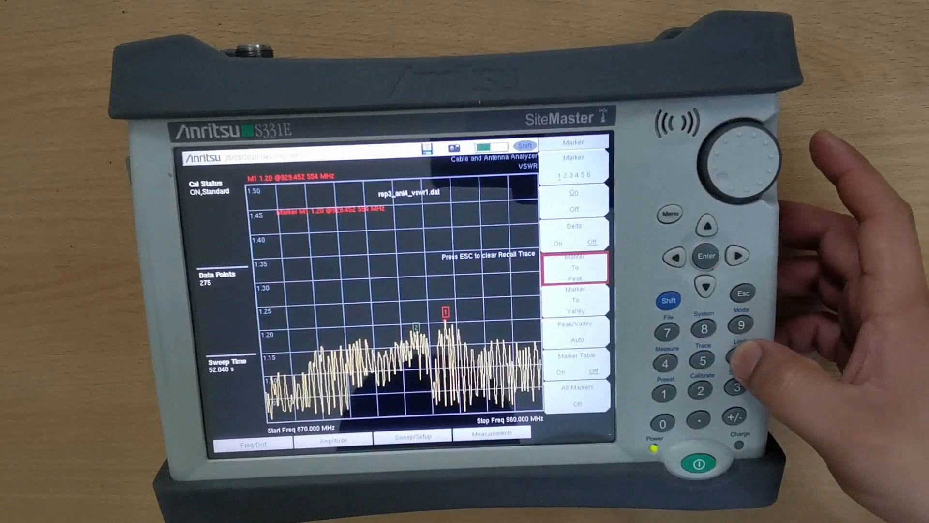
click(740, 355)
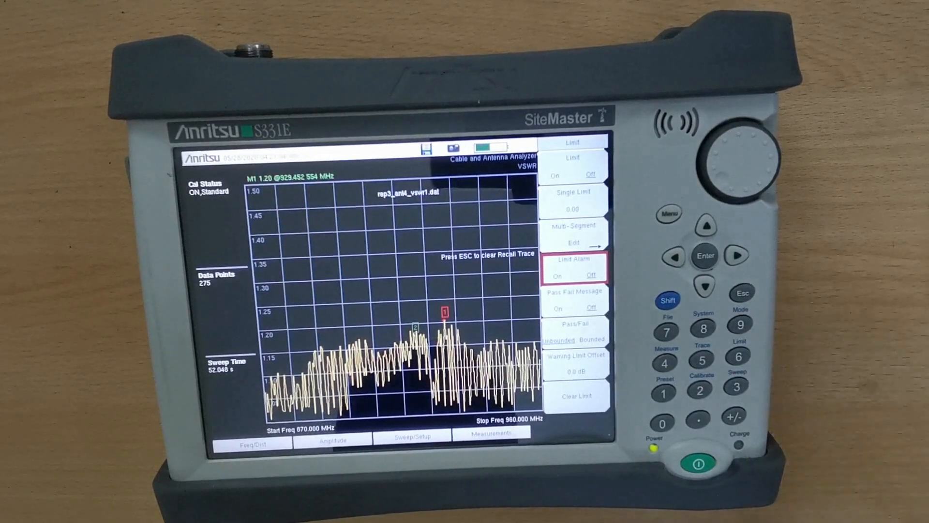
key(Up)
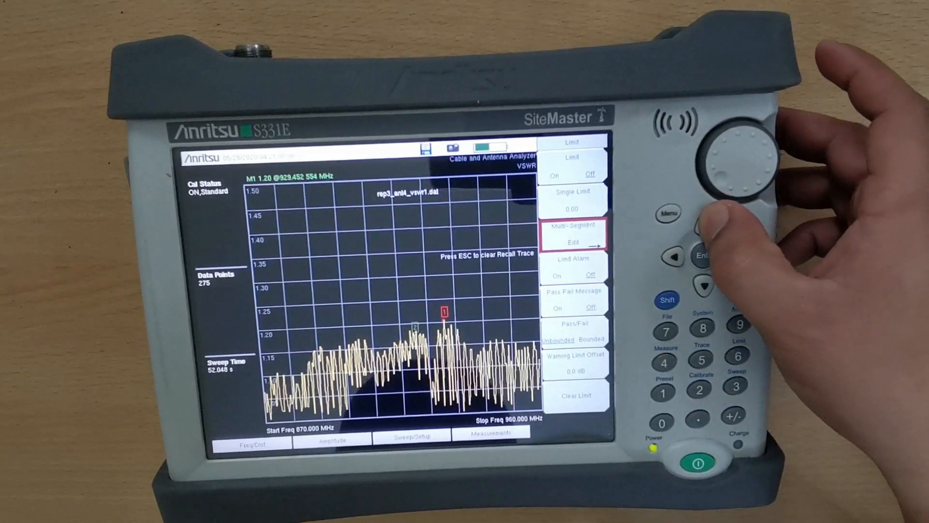